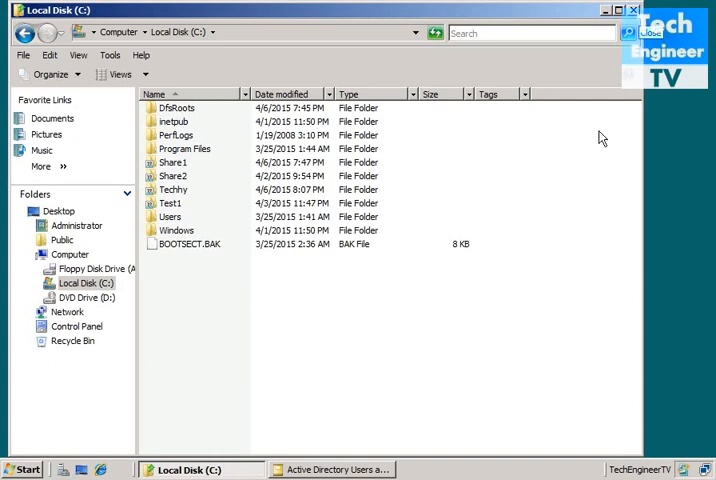
- Close the server's Local Disk (C:) window to bring up the client desktop
click(330, 469)
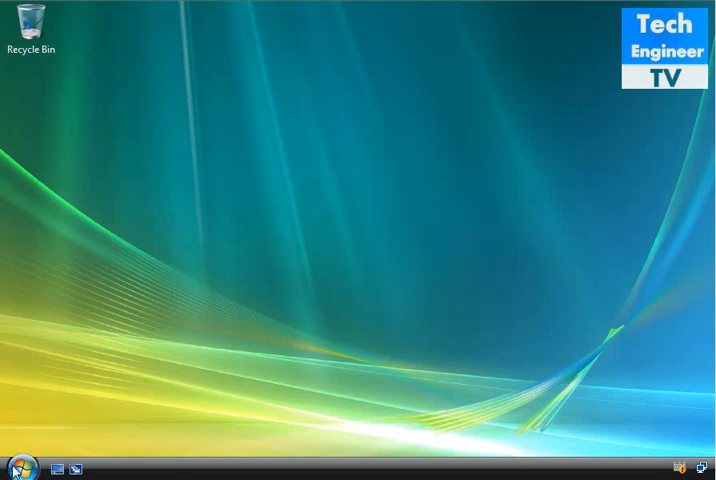
- Create a new bitmap image named Img in \\10.0.0.1\Share1
click(20, 468)
text(\\10.0.0.1\)
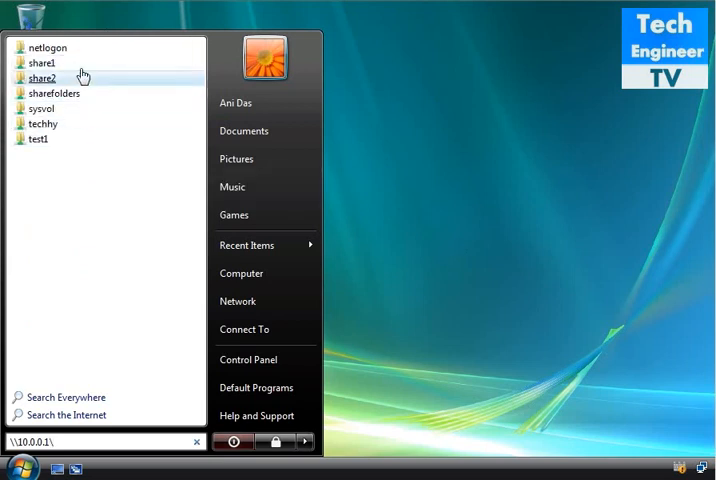
mouse_move(42, 63)
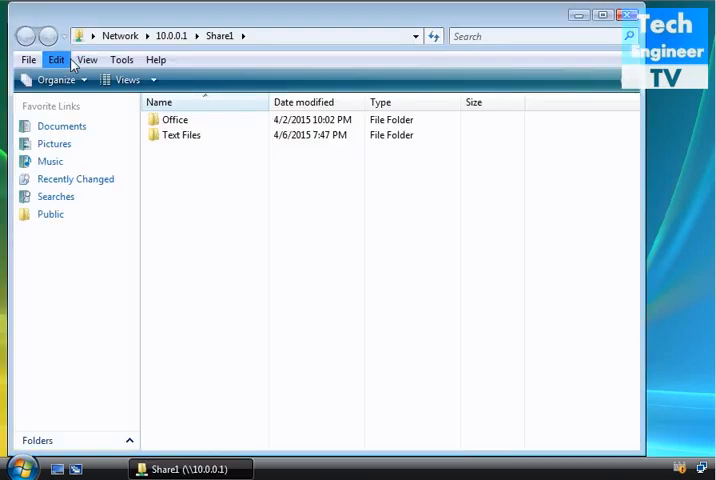
mouse_move(291, 256)
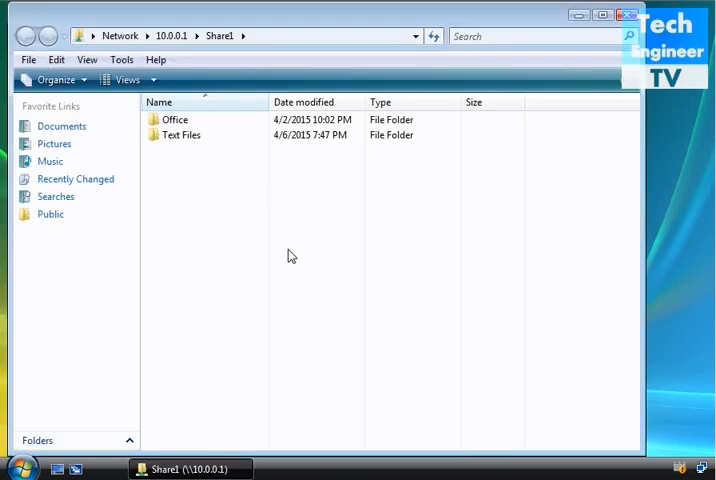
right_click(291, 256)
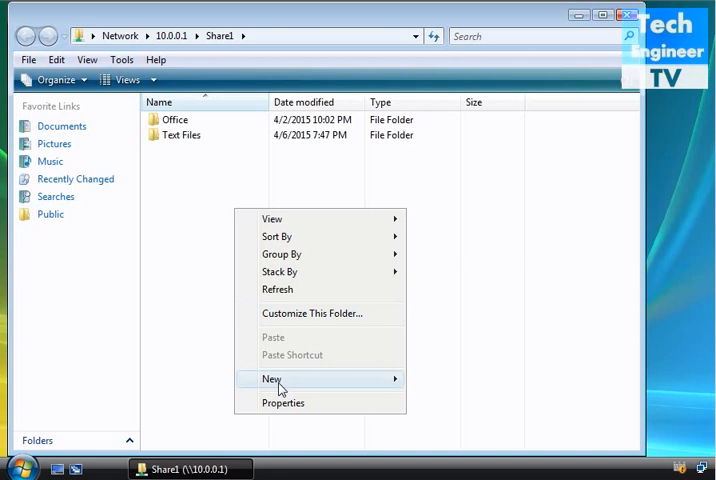
mouse_move(272, 378)
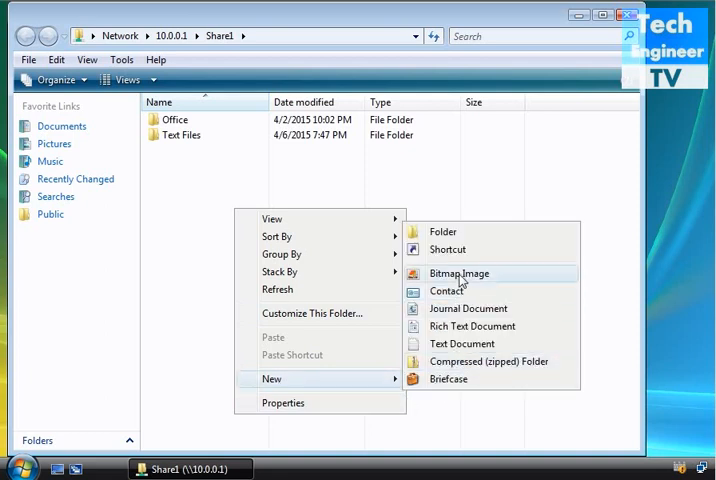
click(459, 273)
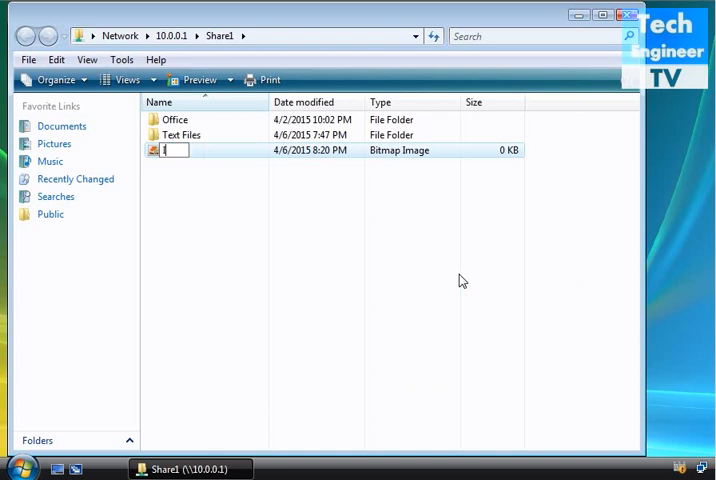
text(Img)
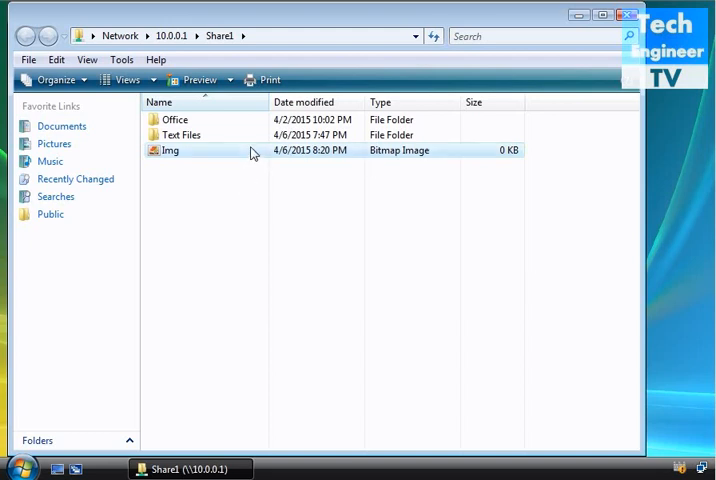
- Open Img in Paint and fill the whole canvas with orange
right_click(170, 150)
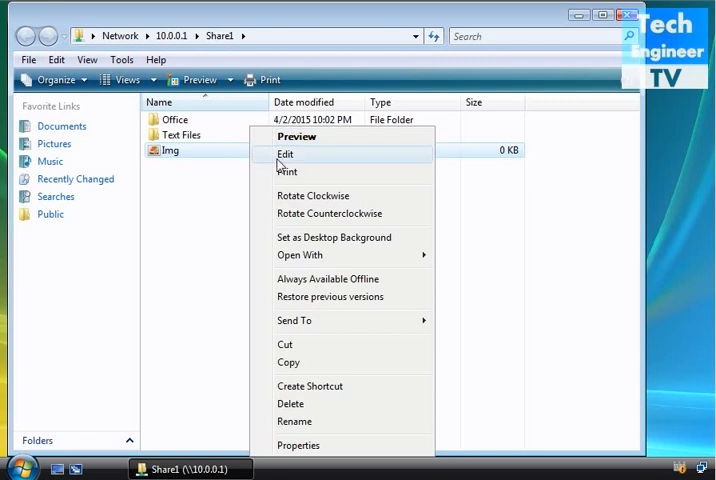
click(285, 153)
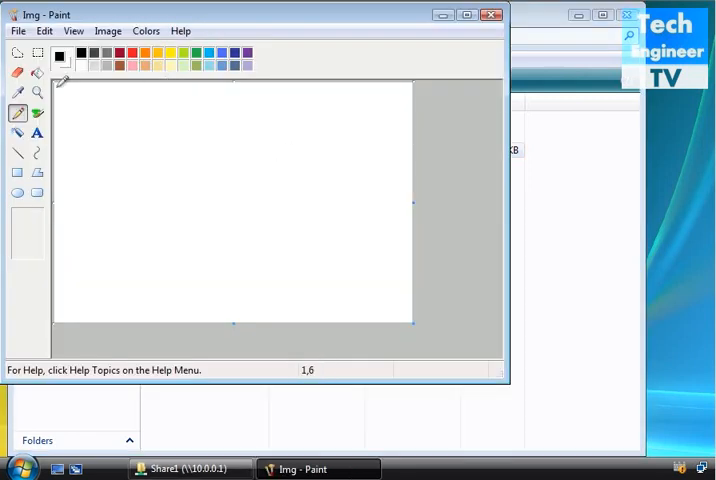
click(170, 159)
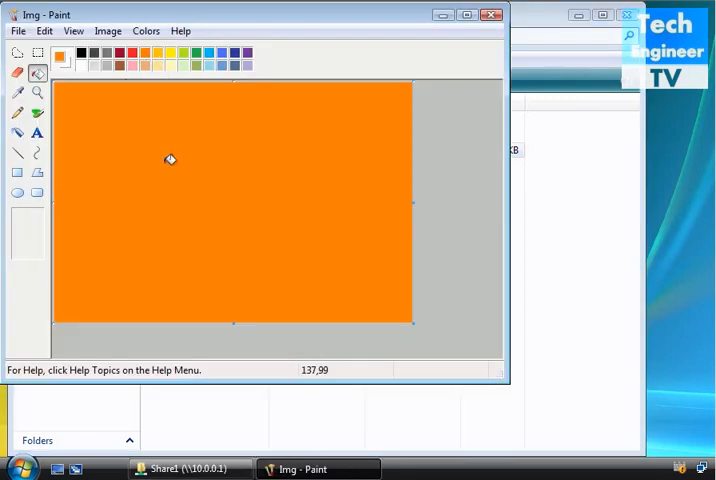
click(17, 31)
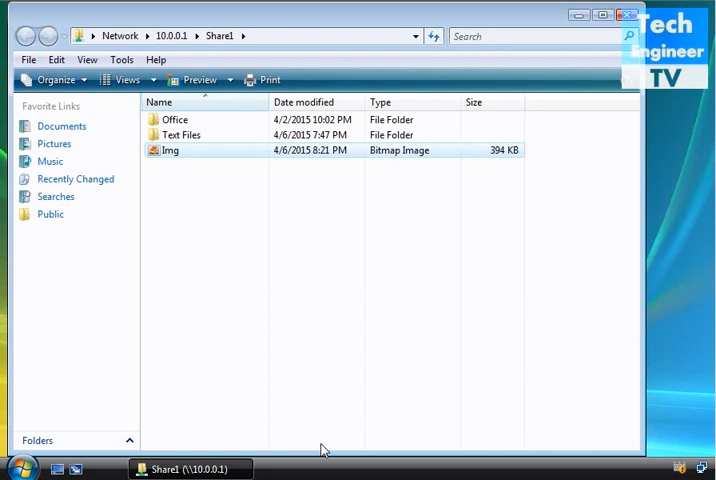
- Confirm Img's 393 KB size in its Properties, then delete Img from Share1
right_click(170, 149)
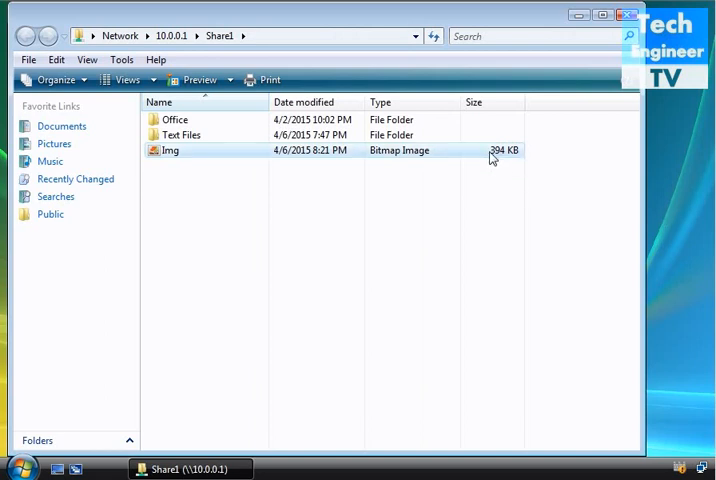
double_click(170, 149)
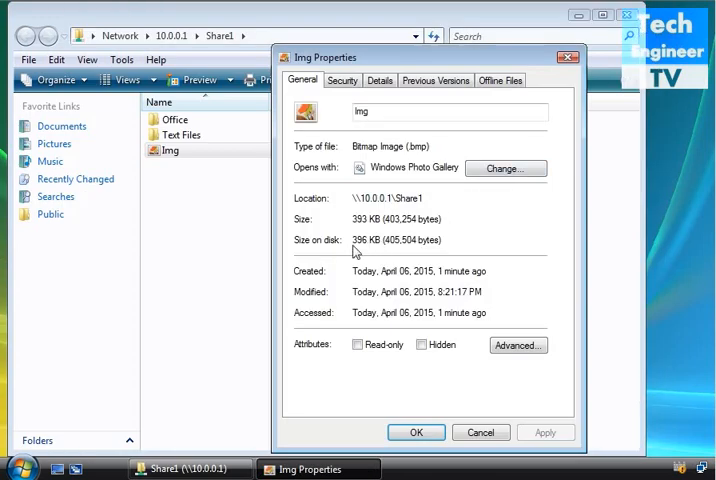
double_click(360, 240)
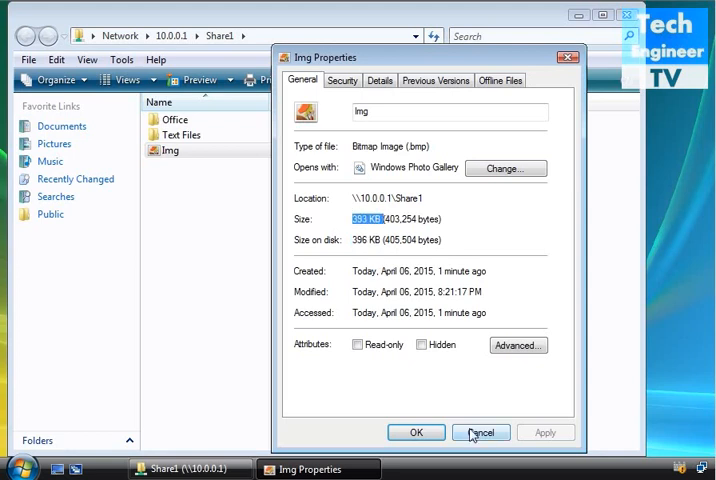
click(480, 432)
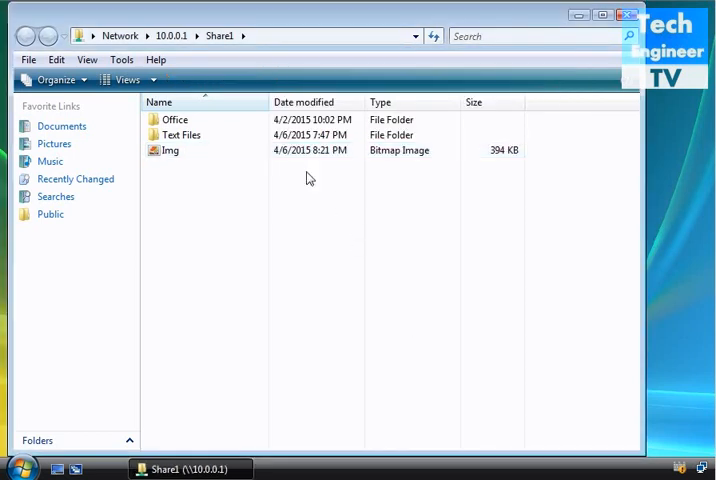
right_click(170, 150)
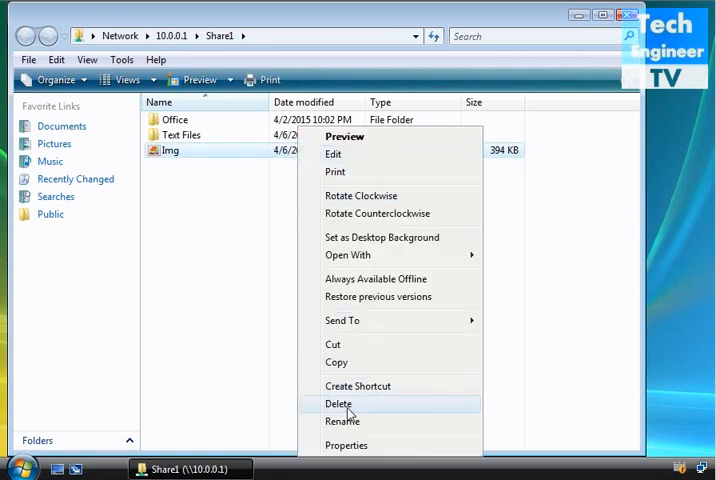
click(338, 403)
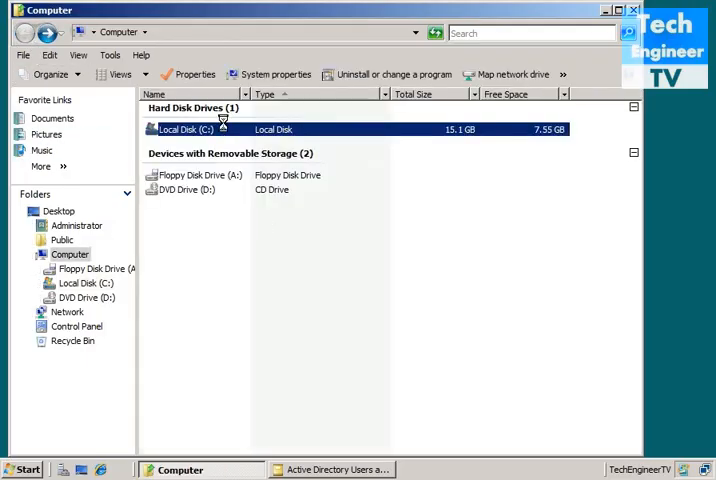
- Enable quota management on Local Disk (C:) and deny space to users over quota
click(194, 74)
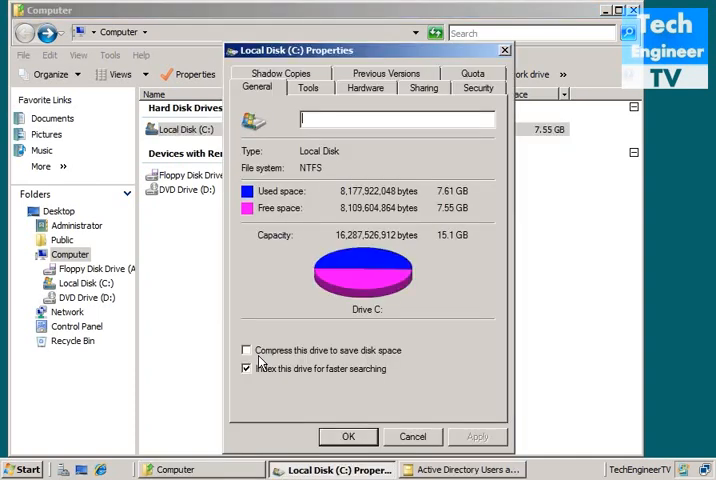
click(471, 85)
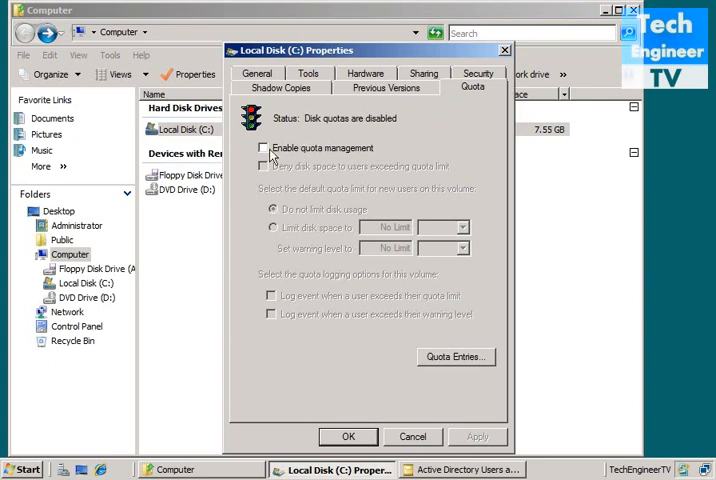
click(262, 148)
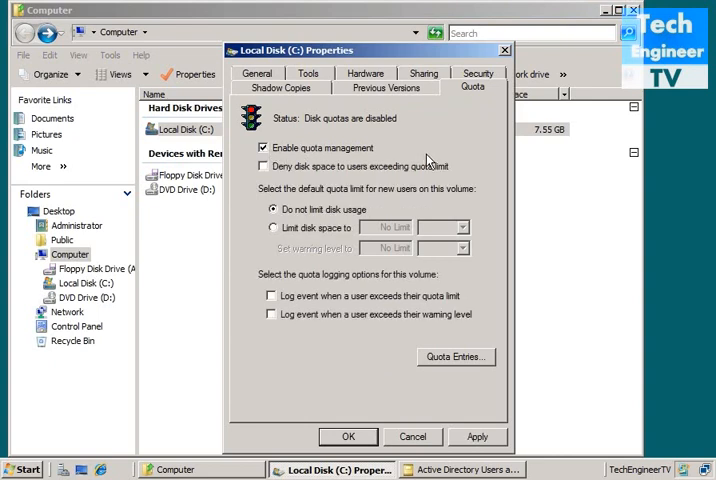
mouse_move(370, 152)
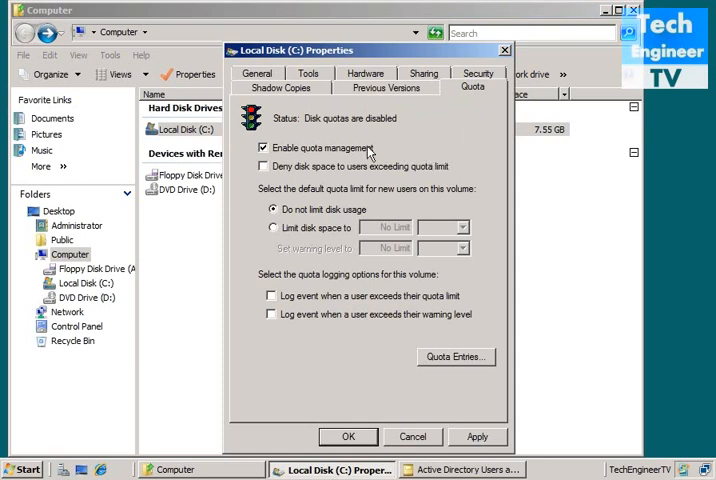
mouse_move(415, 200)
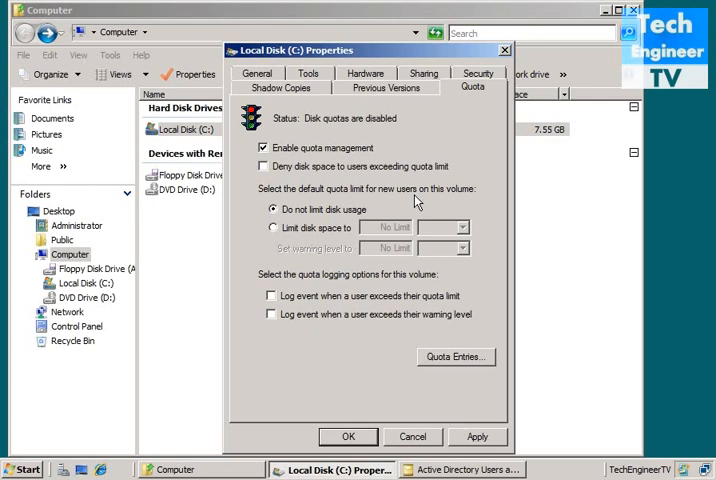
click(263, 166)
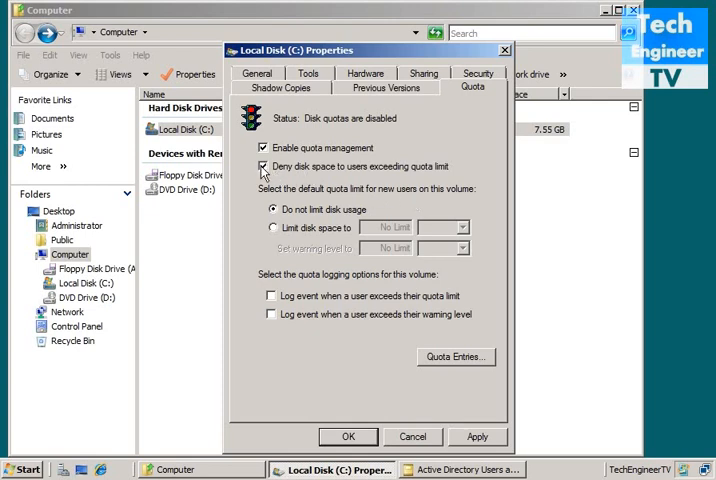
mouse_move(304, 175)
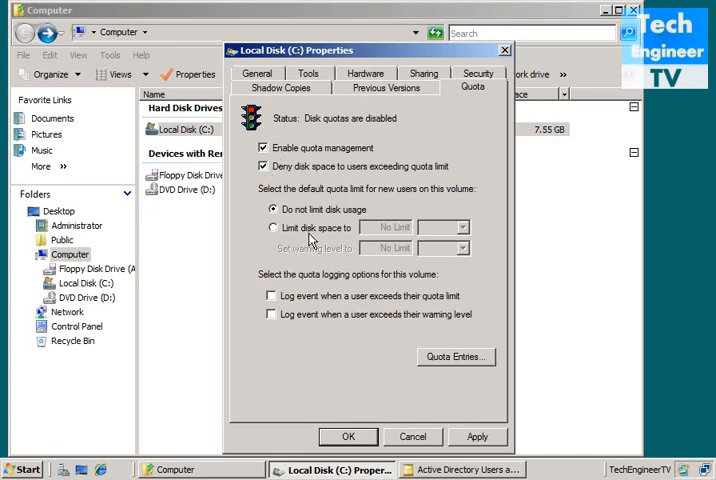
- Limit new users on C: to 10 KB with a 5 KB warning, and confirm
click(272, 227)
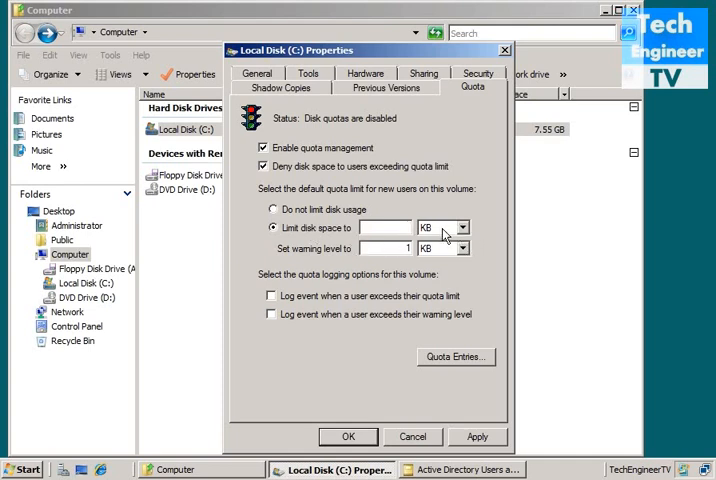
text(10)
text(5)
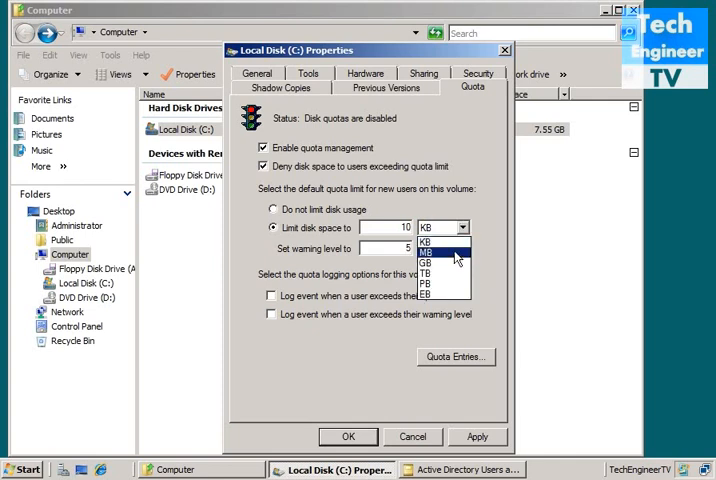
mouse_move(452, 274)
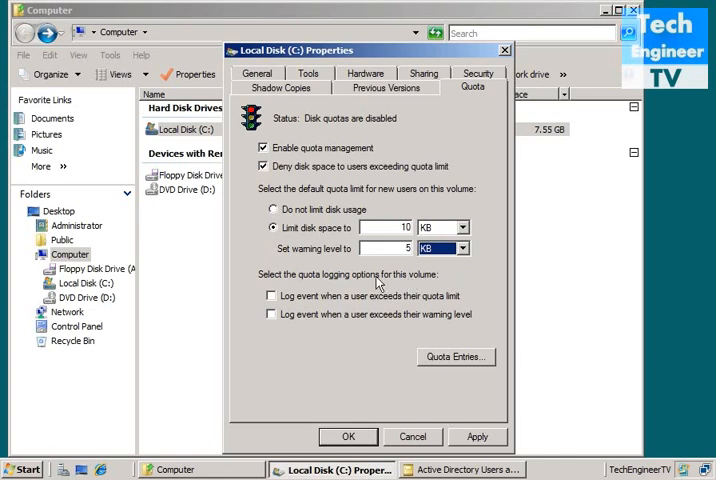
click(270, 296)
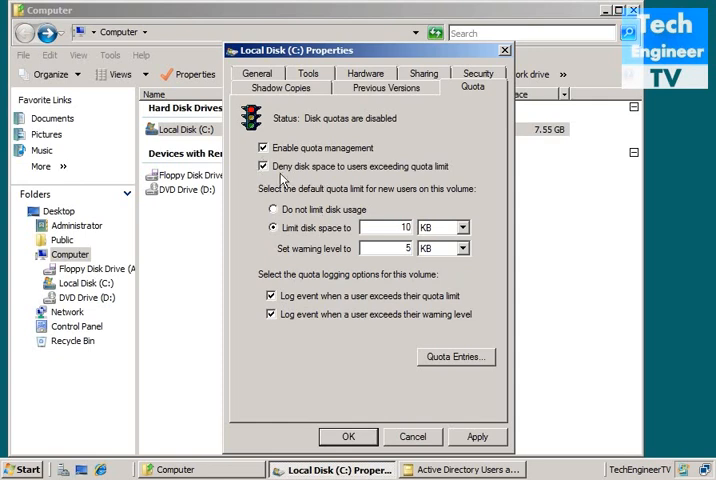
mouse_move(338, 173)
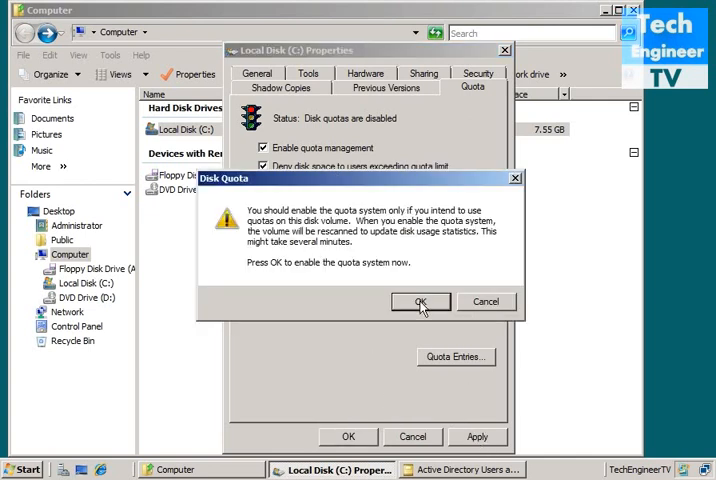
click(419, 302)
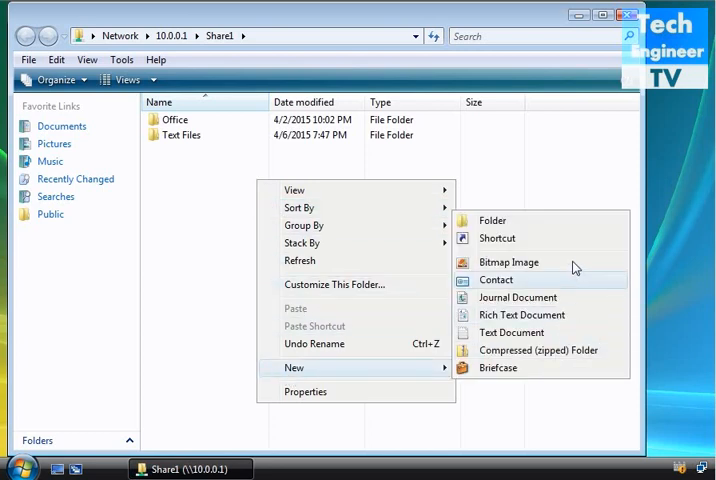
- Create a bitmap named AA in Share1 and open it in Paint
click(508, 262)
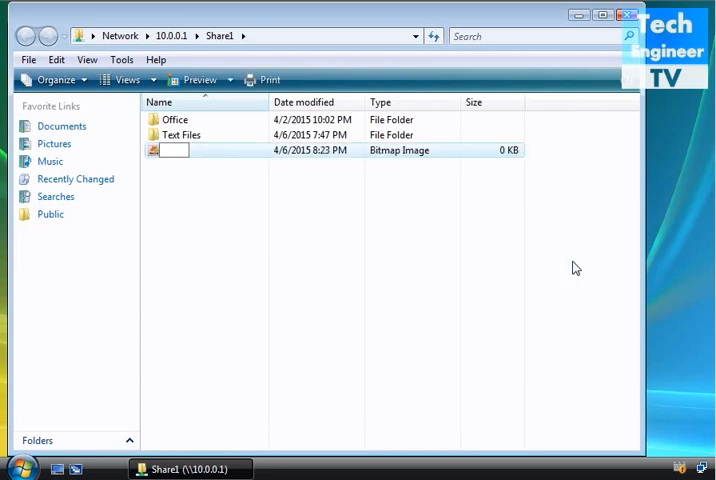
text(AA)
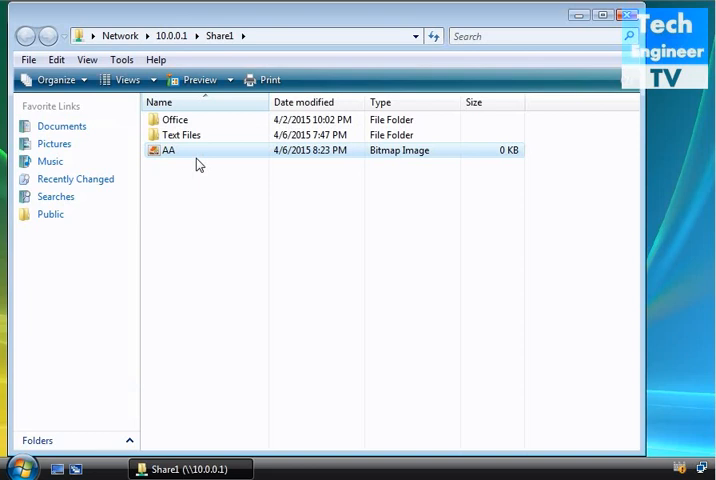
double_click(168, 150)
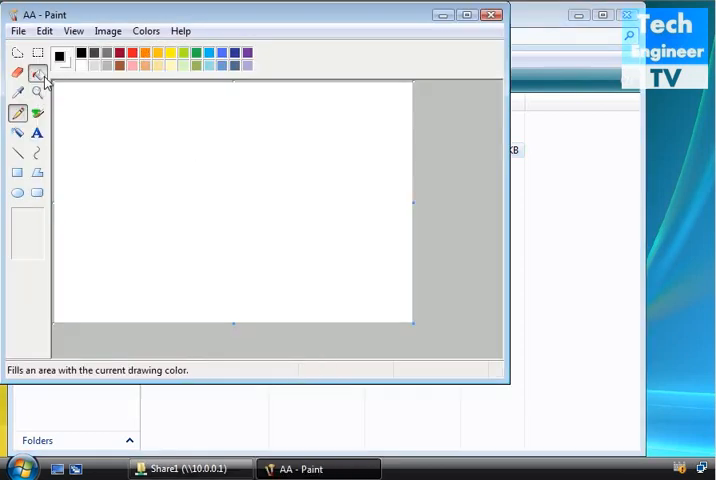
- Fill AA with orange, attempt to save, and dismiss the disk-full error
click(230, 200)
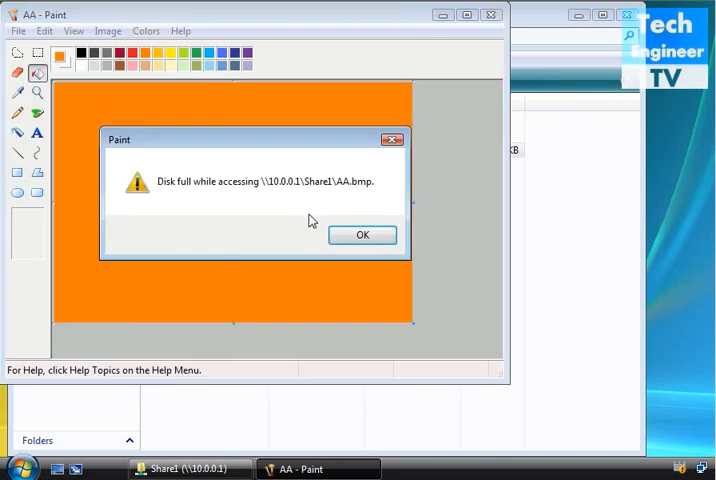
mouse_move(307, 204)
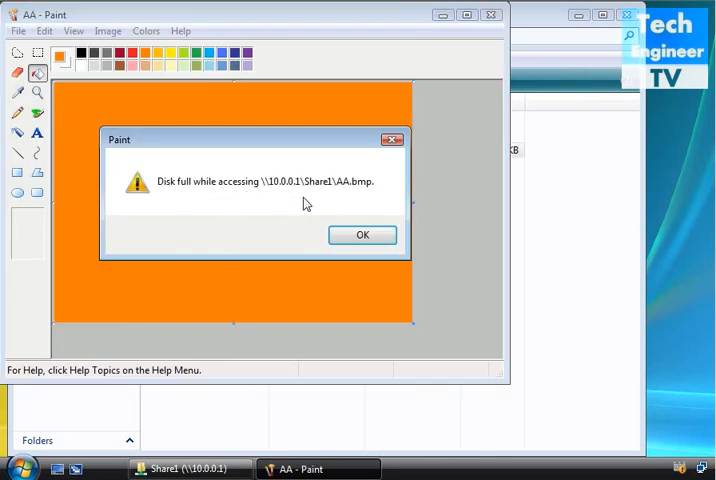
mouse_move(368, 197)
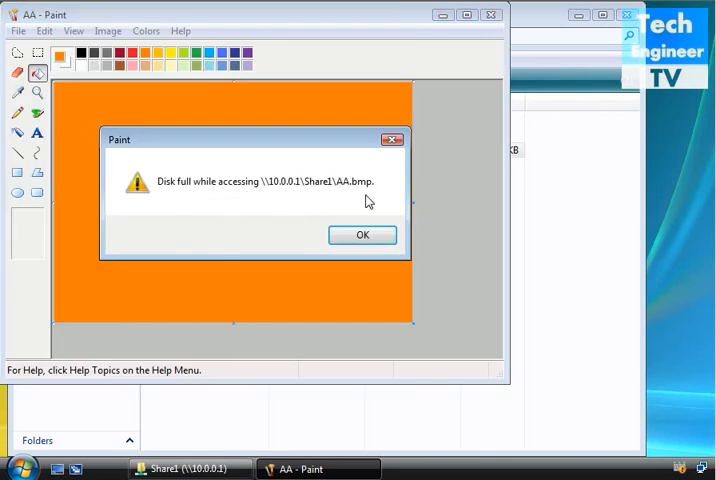
mouse_move(369, 207)
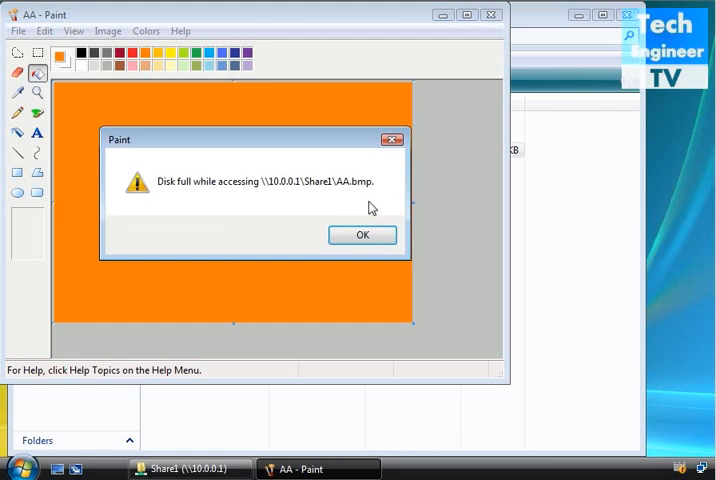
click(362, 234)
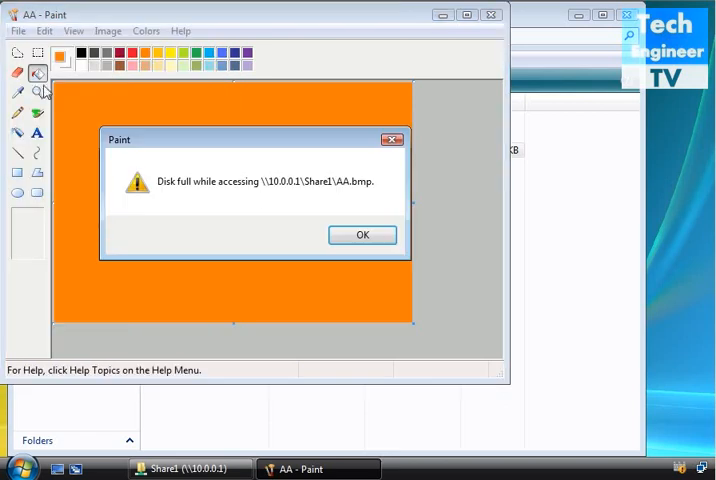
mouse_move(304, 198)
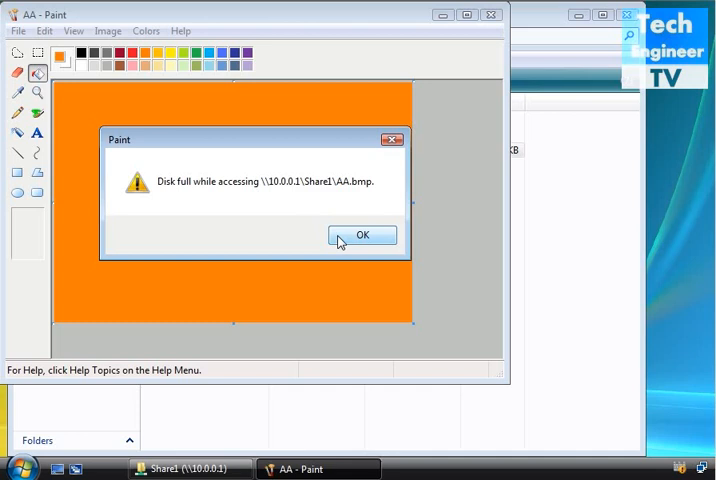
mouse_move(335, 240)
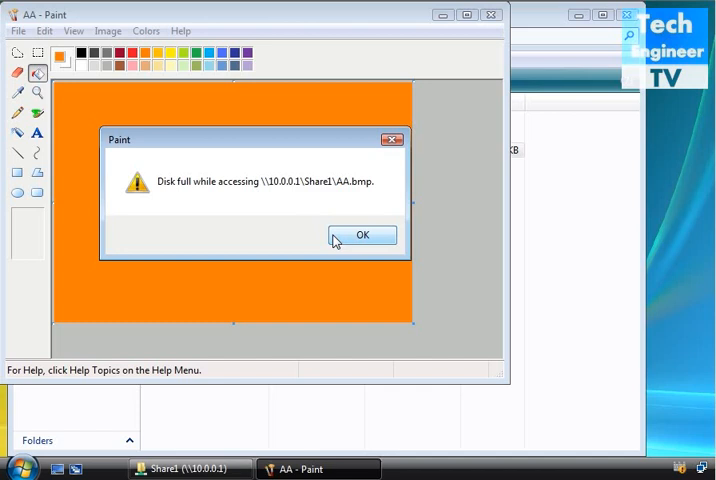
click(362, 235)
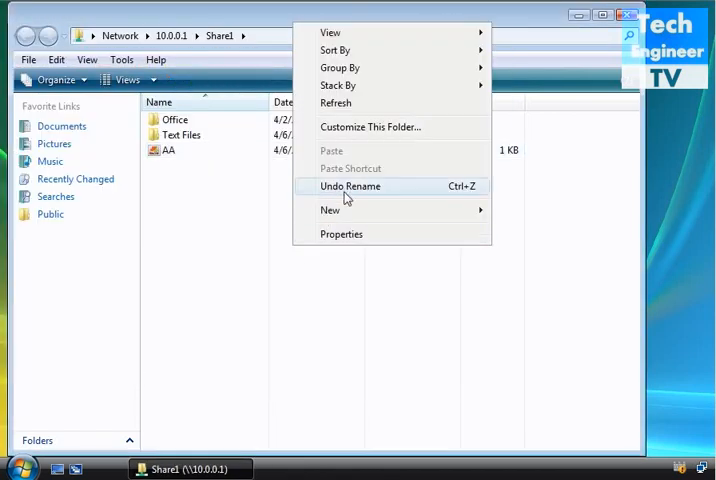
- Create a text document named A in Share1 and open it in Notepad
click(330, 210)
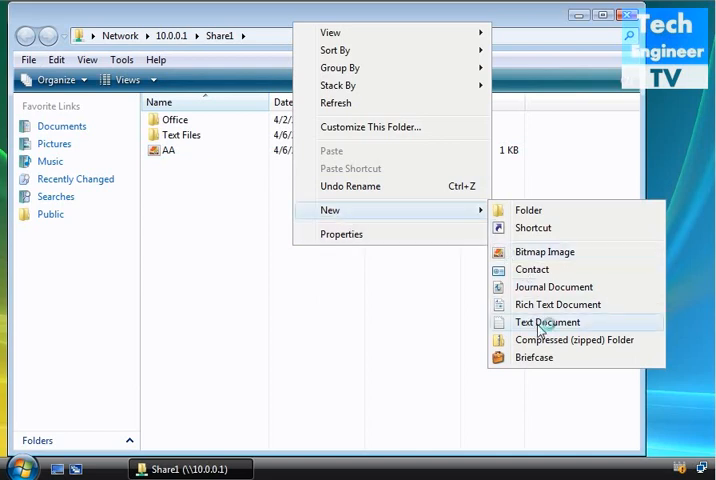
click(546, 322)
text(A)
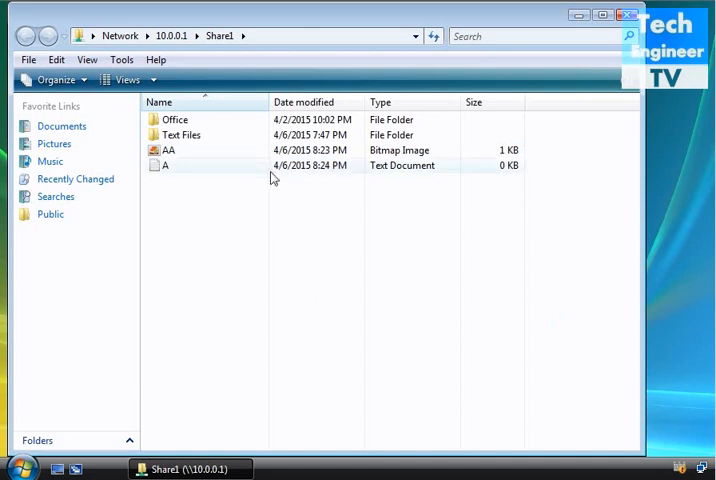
right_click(165, 165)
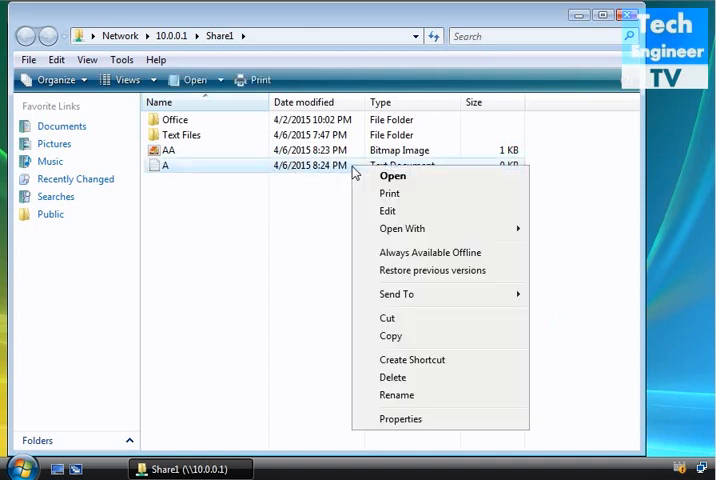
click(393, 175)
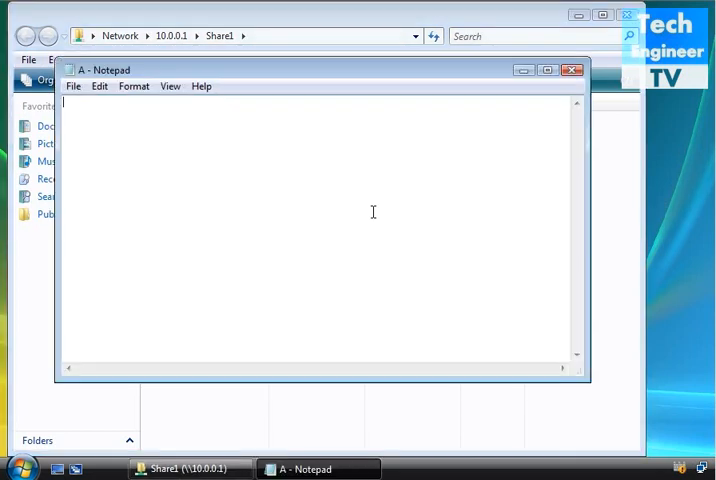
- Type ABC into text file A and save it to Share1
text(AA)
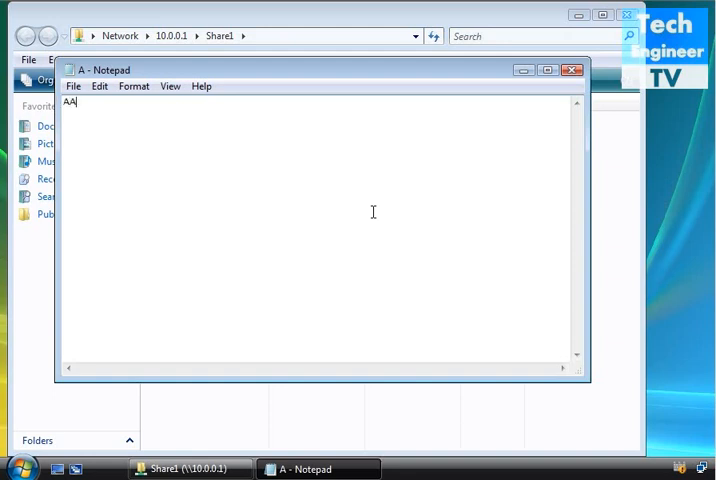
text(ABC)
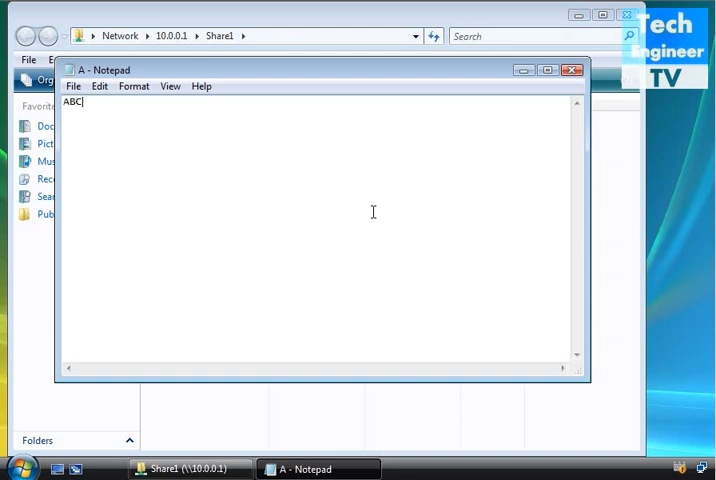
click(72, 86)
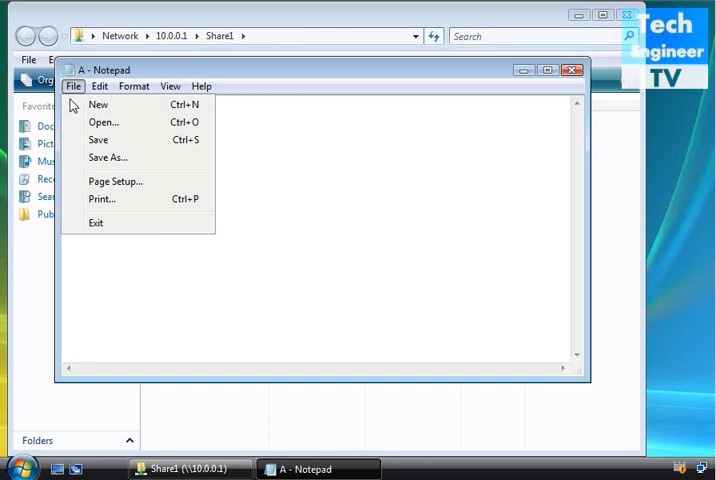
text(ABC)
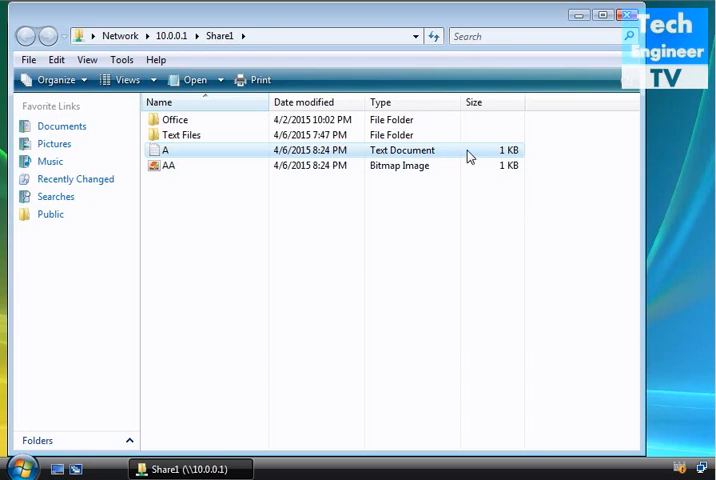
mouse_move(515, 160)
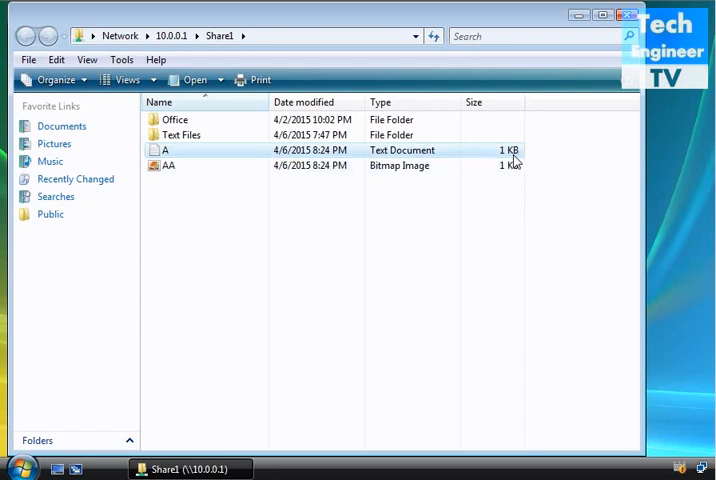
- Reopen text file A from Share1 in Notepad to view its contents 'ABC'
double_click(169, 165)
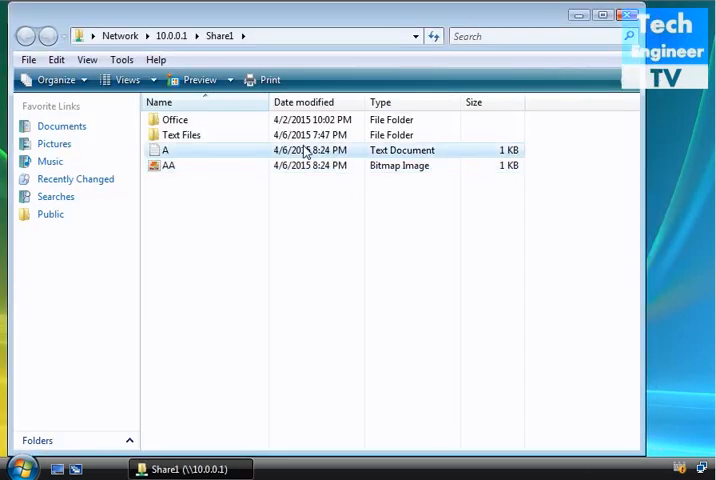
right_click(165, 150)
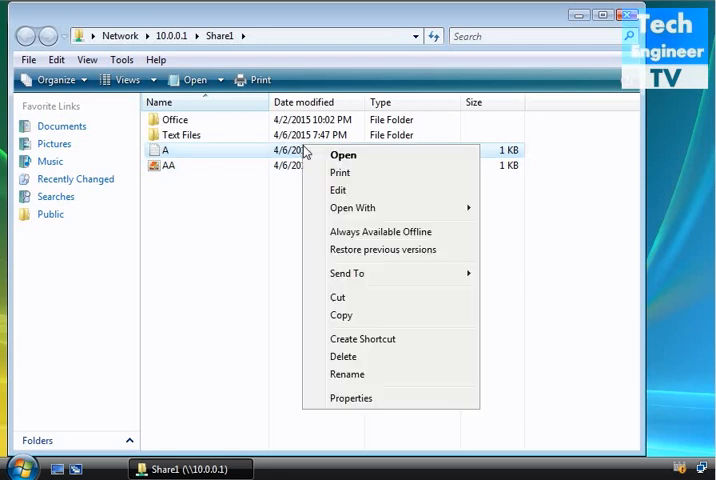
click(343, 155)
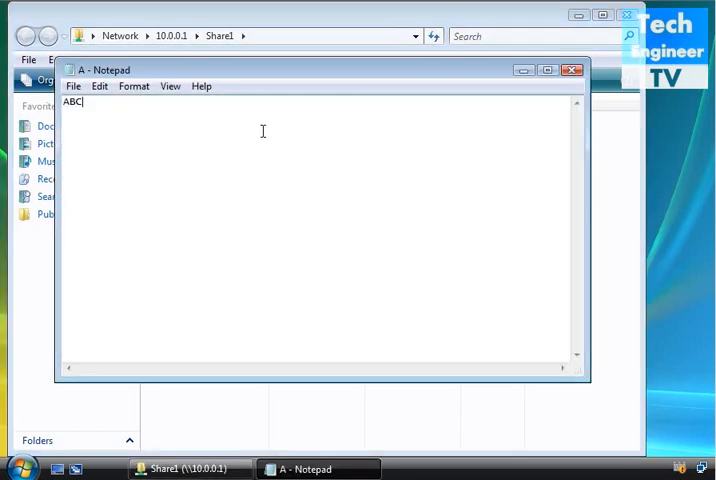
- Append a long run of 'a' characters after 'ABC' in file A, then close Notepad
text(aaaaaaaaaaaaaaaaaaaaaaaaaa)
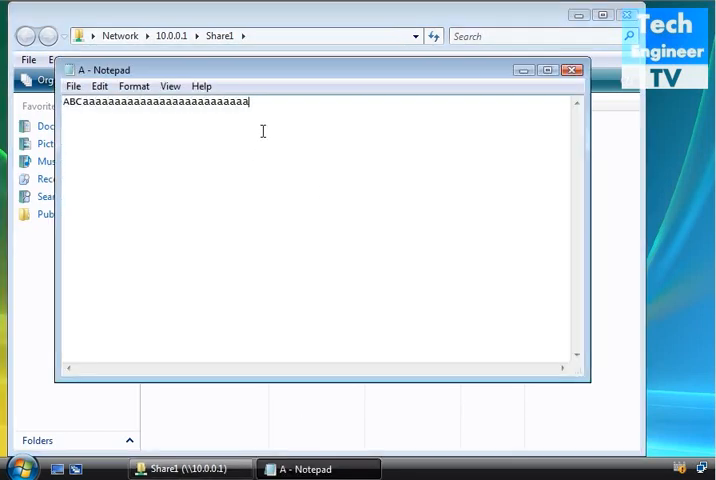
click(73, 86)
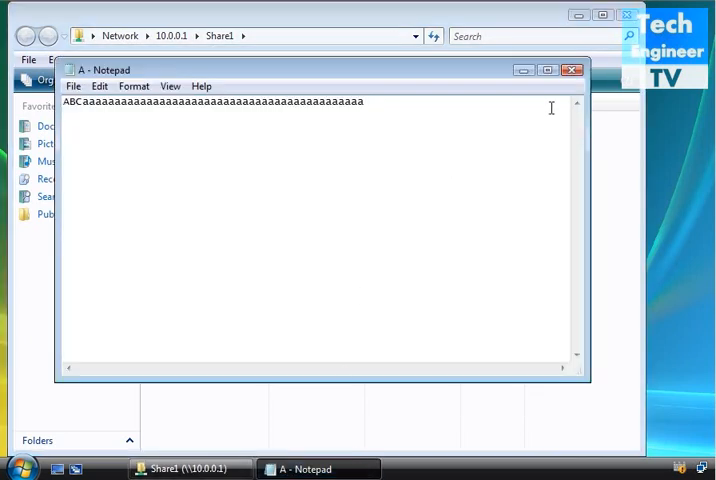
click(578, 69)
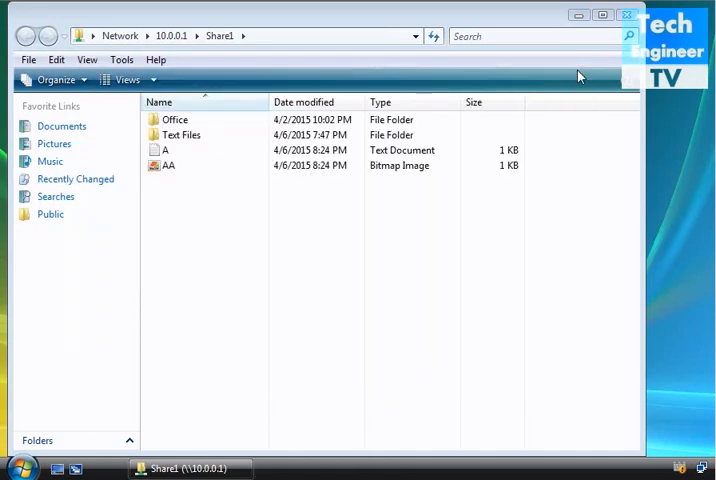